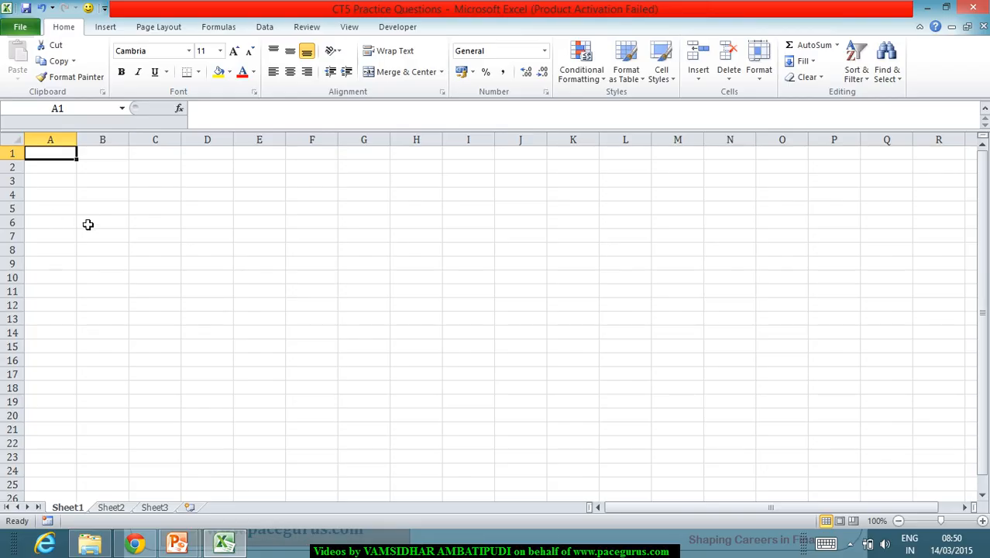
# Step: Enter labels A50, A70, i with values 0.32907, 0.60097 and 4% in columns A–B
pyautogui.write('1')
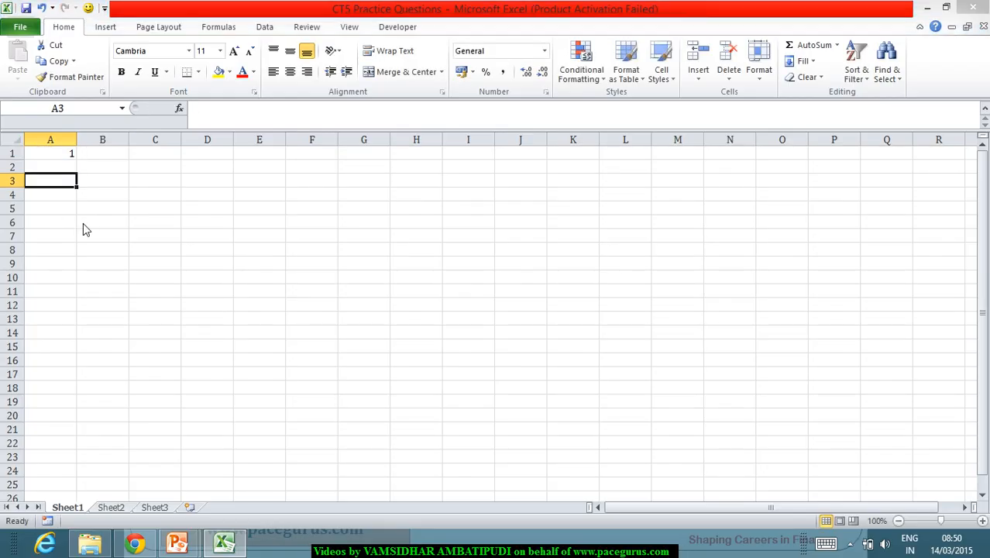
pyautogui.write('A50')
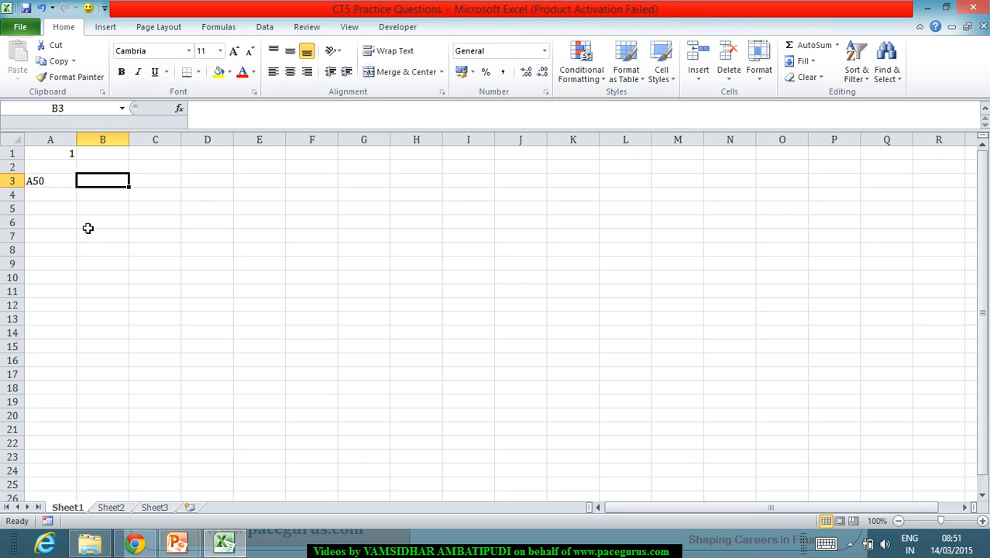
pyautogui.write('0.32907')
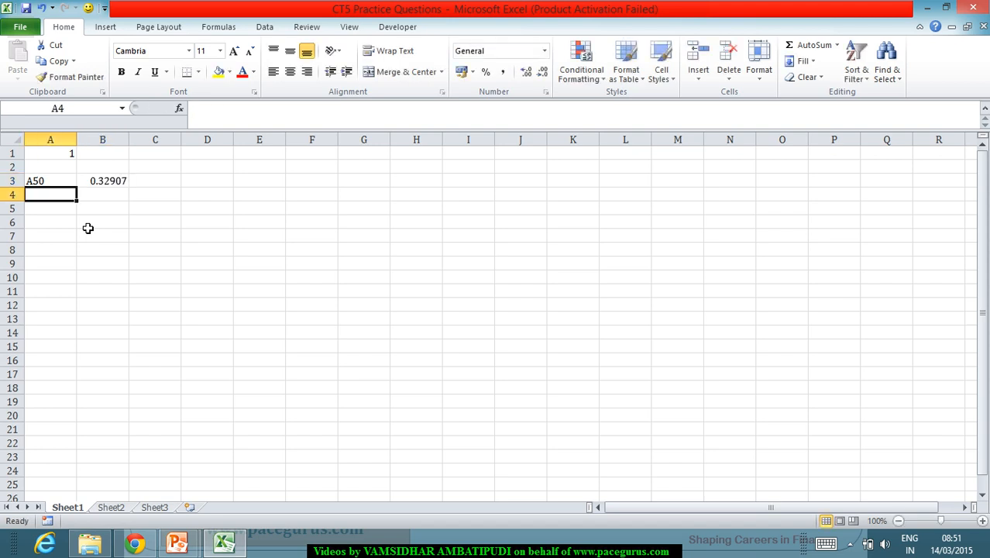
pyautogui.write('A70')
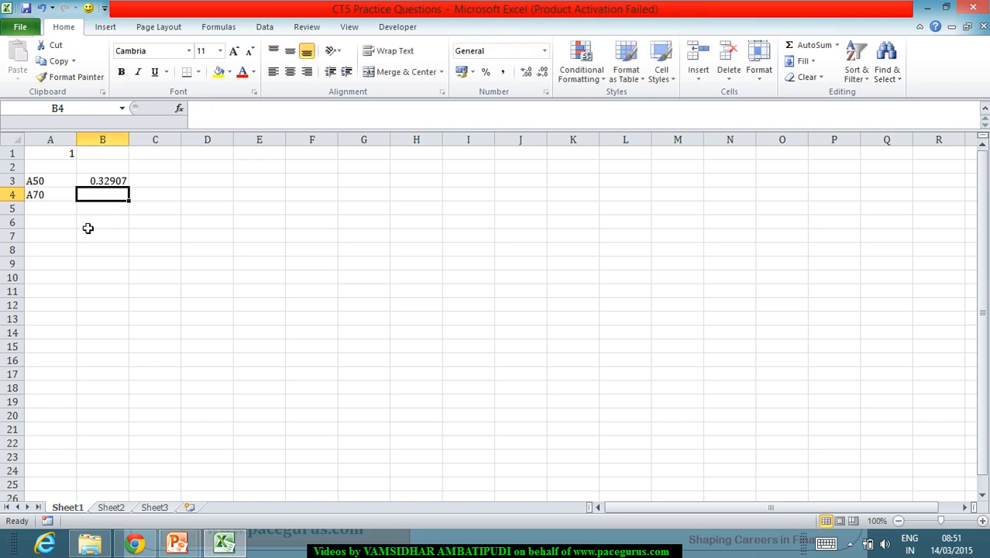
pyautogui.write('.60097')
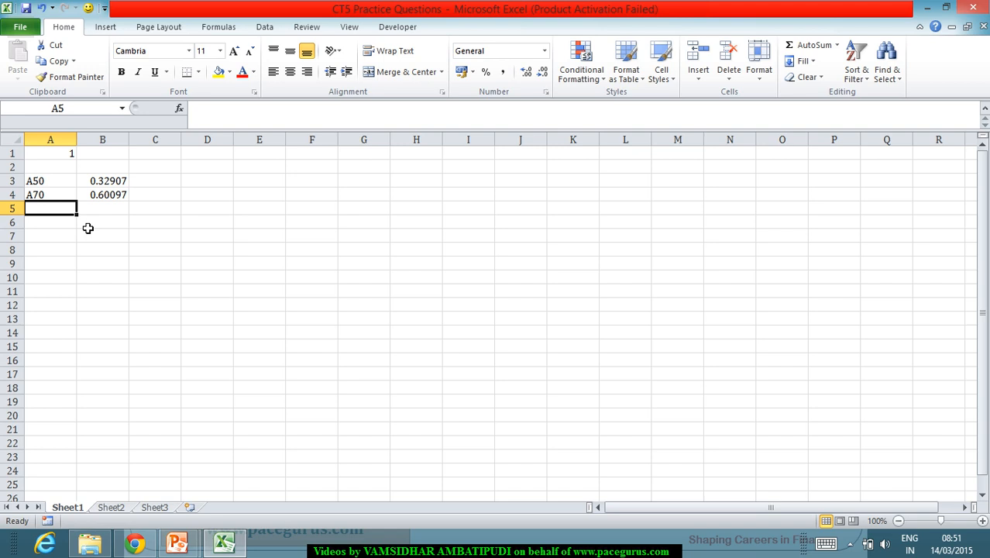
pyautogui.write('i')
pyautogui.click(102, 223)
pyautogui.write('=')
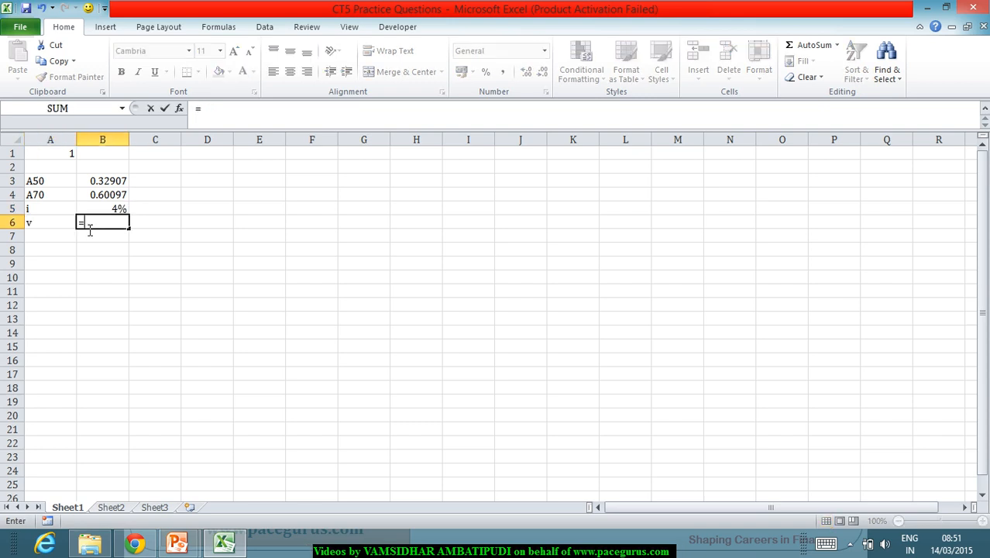
# Step: Compute v as =1/(1+B5) and v^20 as =B6^20
pyautogui.write('1/1')
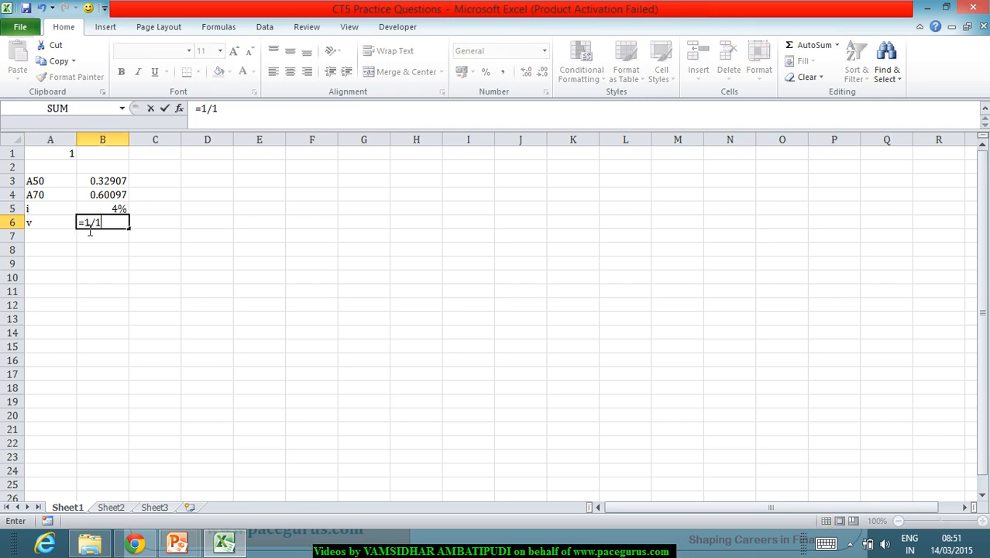
pyautogui.write('(1+')
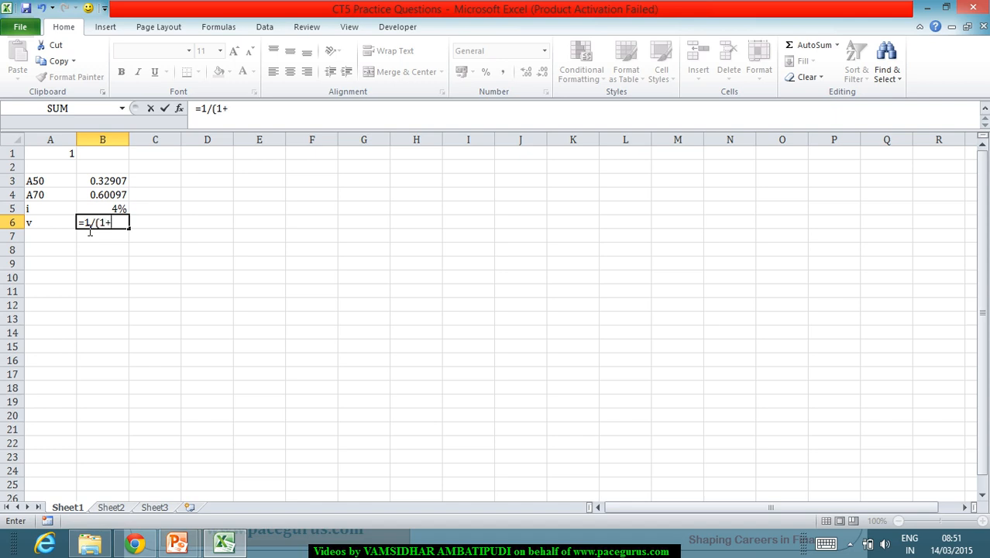
pyautogui.click(102, 208)
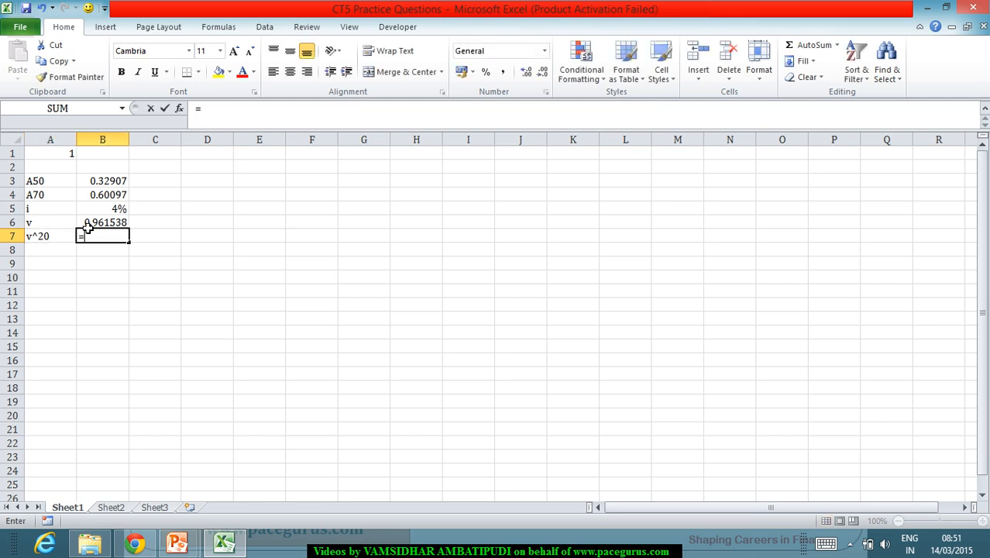
pyautogui.write('=B6^20')
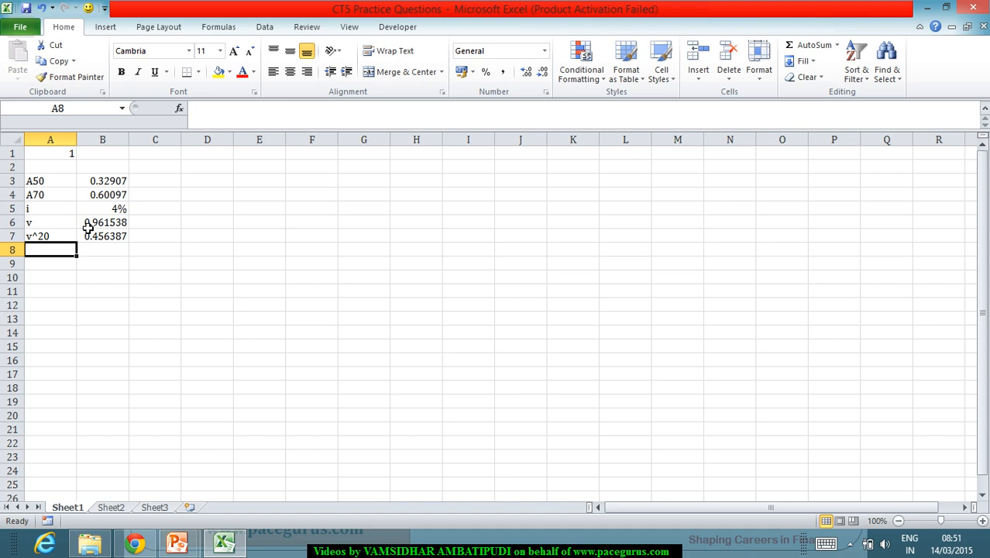
# Step: Add l50 and l70 rows with values 9712.0728 and 8054.054
pyautogui.write('I50')
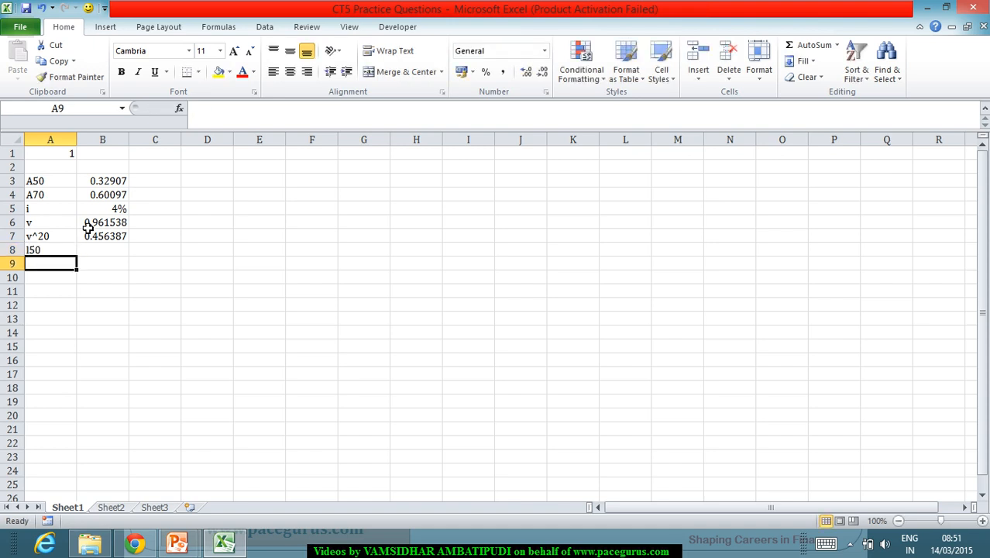
pyautogui.write('I70')
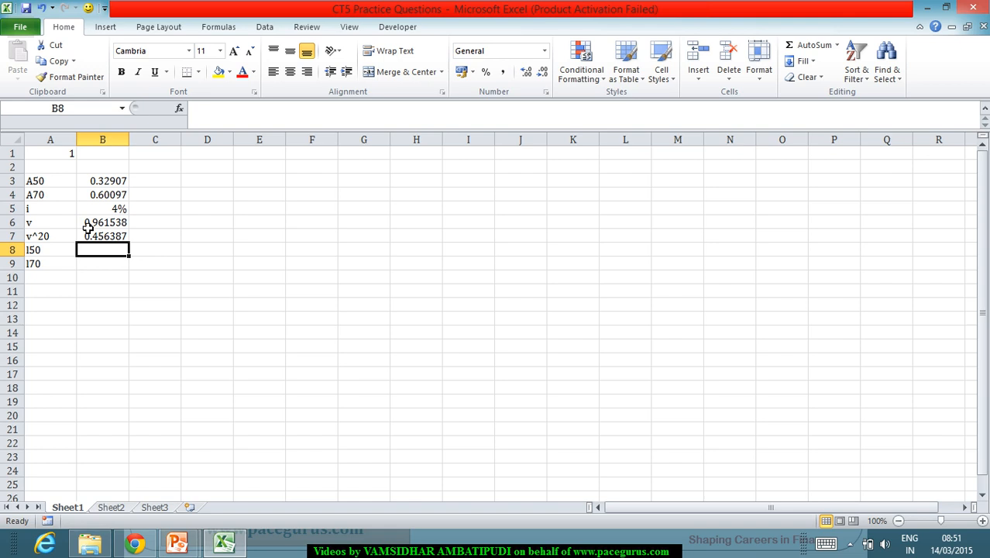
pyautogui.write('9')
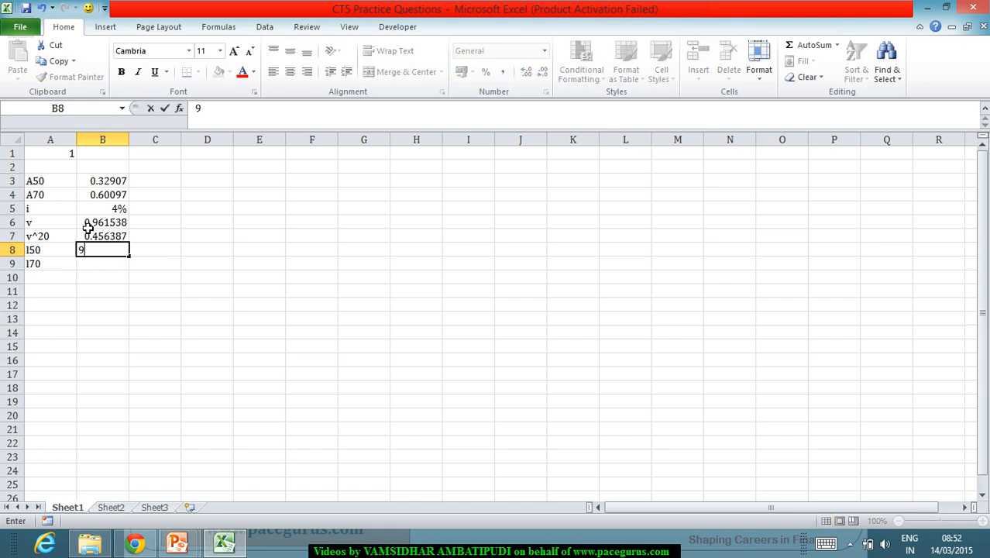
pyautogui.write('712')
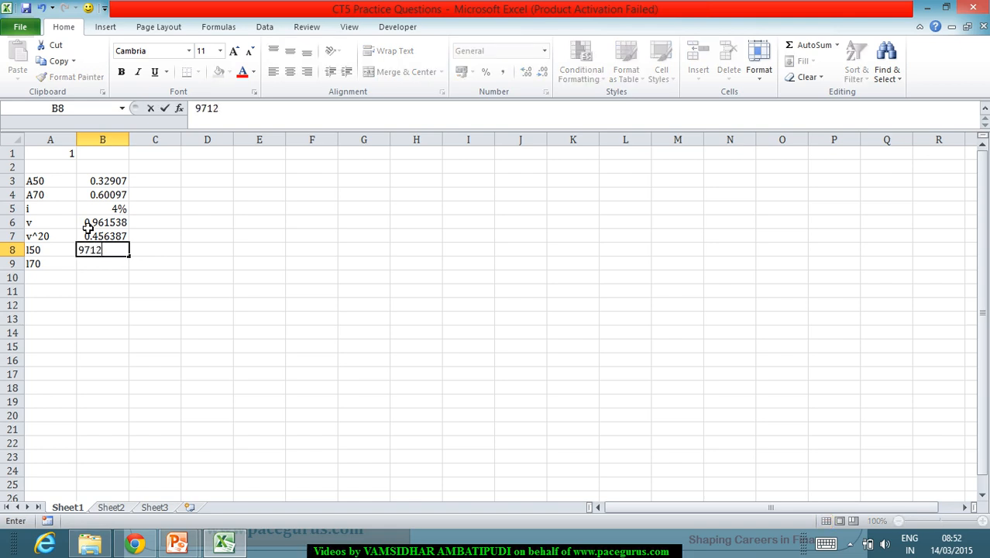
pyautogui.write('.0728')
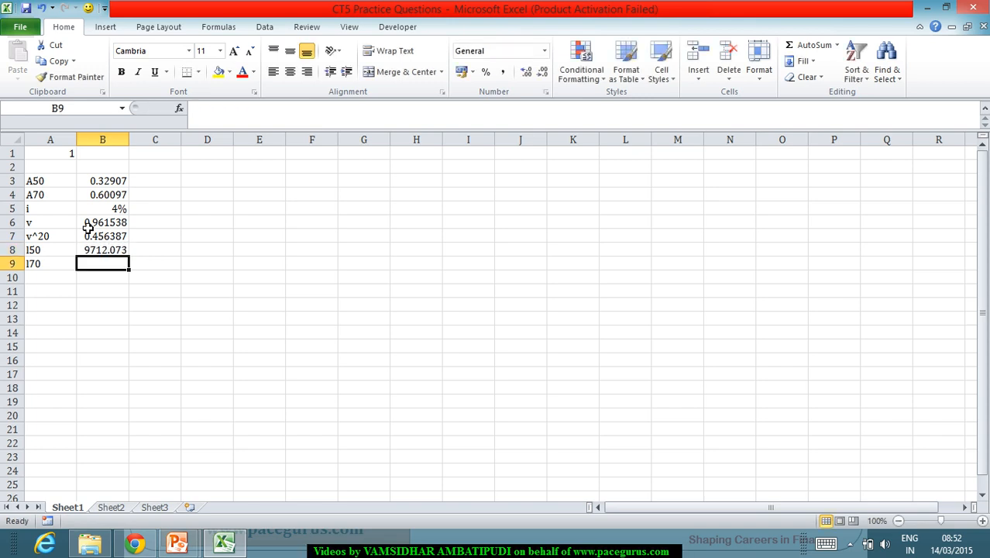
pyautogui.write('8')
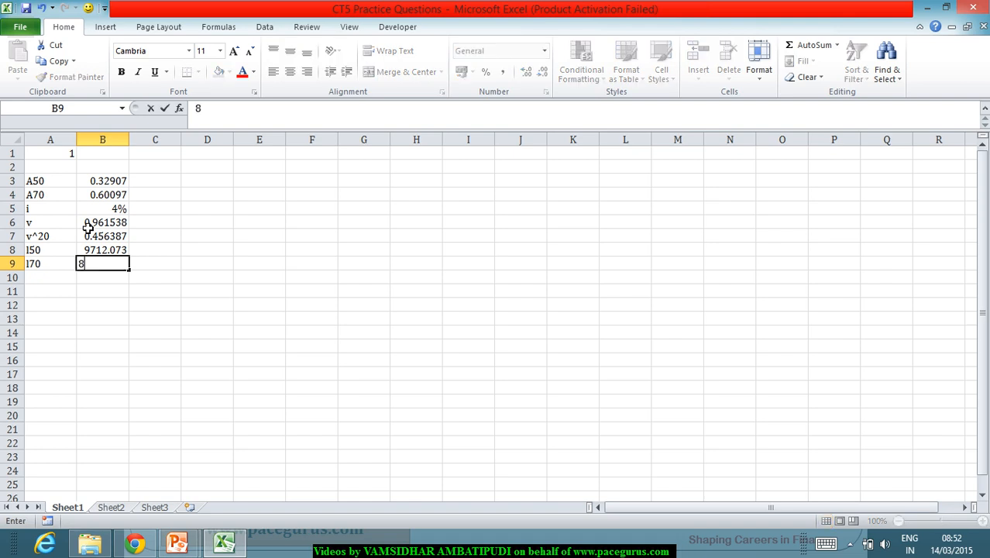
pyautogui.write('054.')
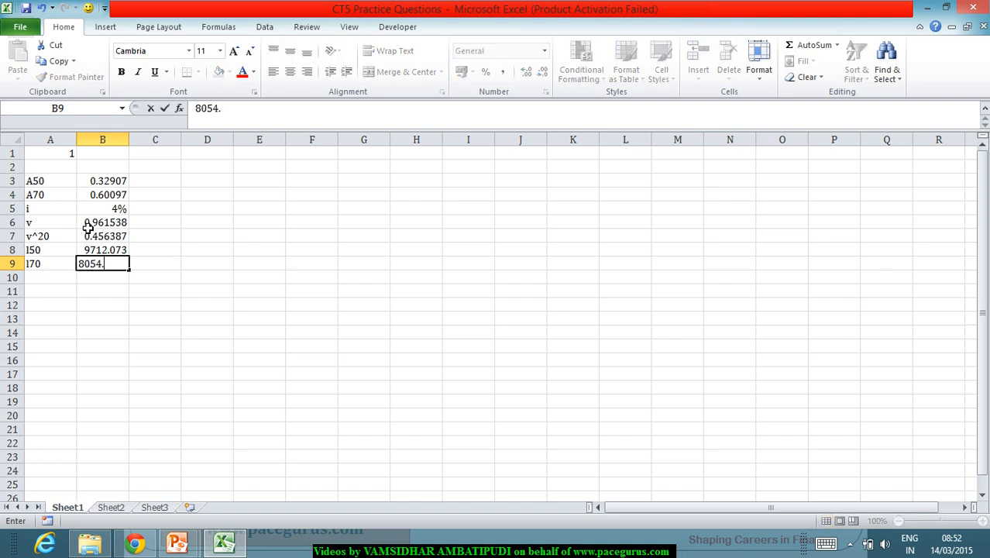
pyautogui.write('054')
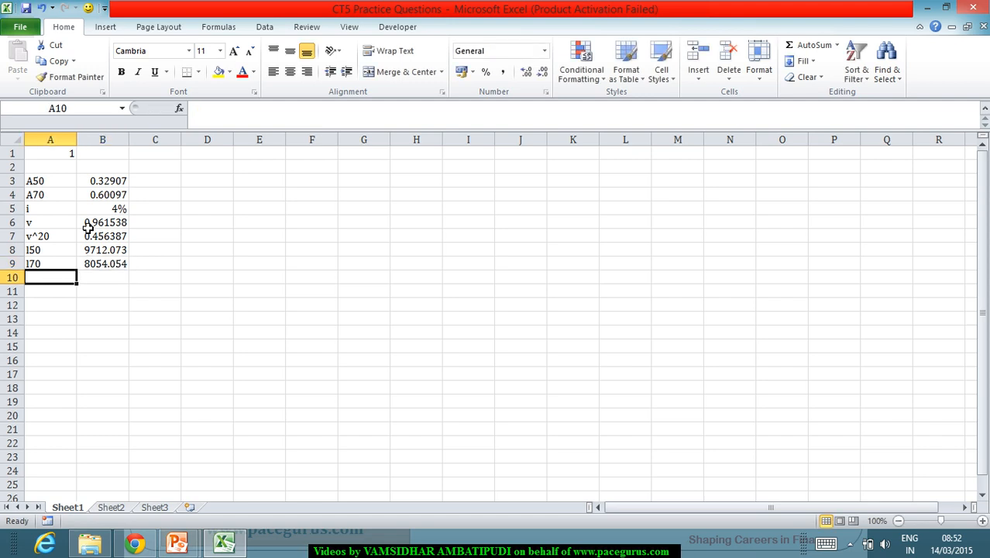
# Step: Add a 20p50 row computed as l70 divided by l50 (=B9/B8)
pyautogui.write('20p50')
pyautogui.click(102, 277)
pyautogui.write('=B9/')
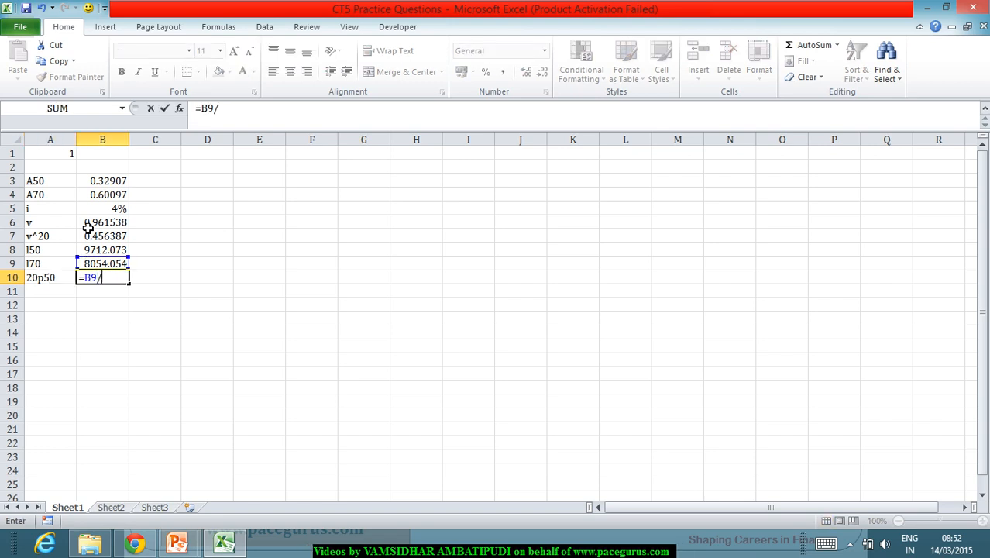
pyautogui.write('1')
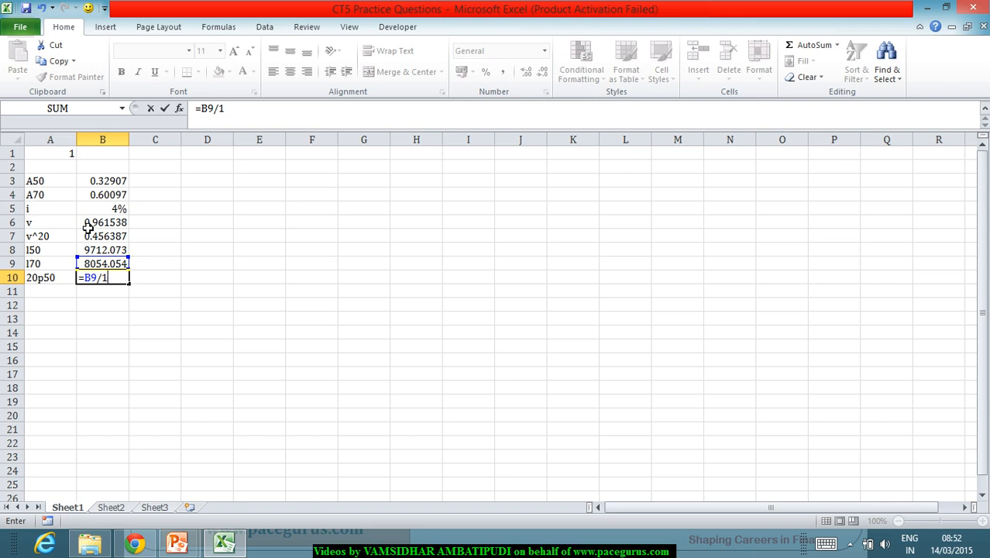
pyautogui.click(103, 236)
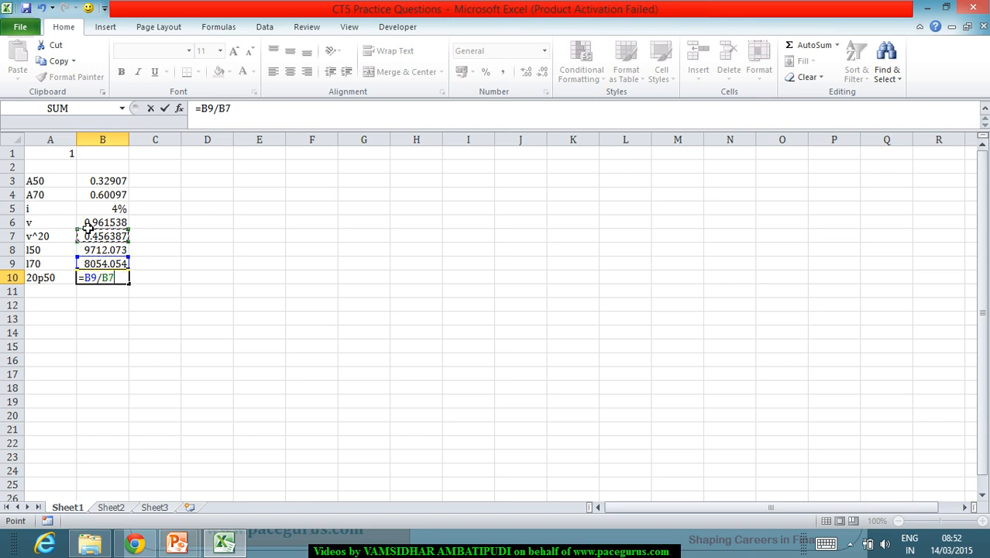
pyautogui.click(102, 250)
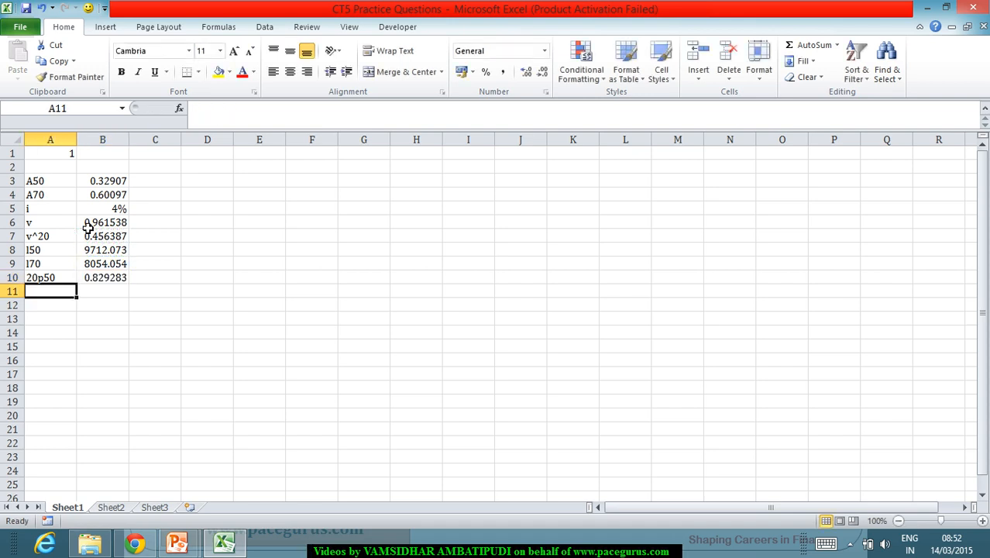
# Step: Add an A50:70 row with formula =B3+B7*B10*(1-B4)
pyautogui.write('A')
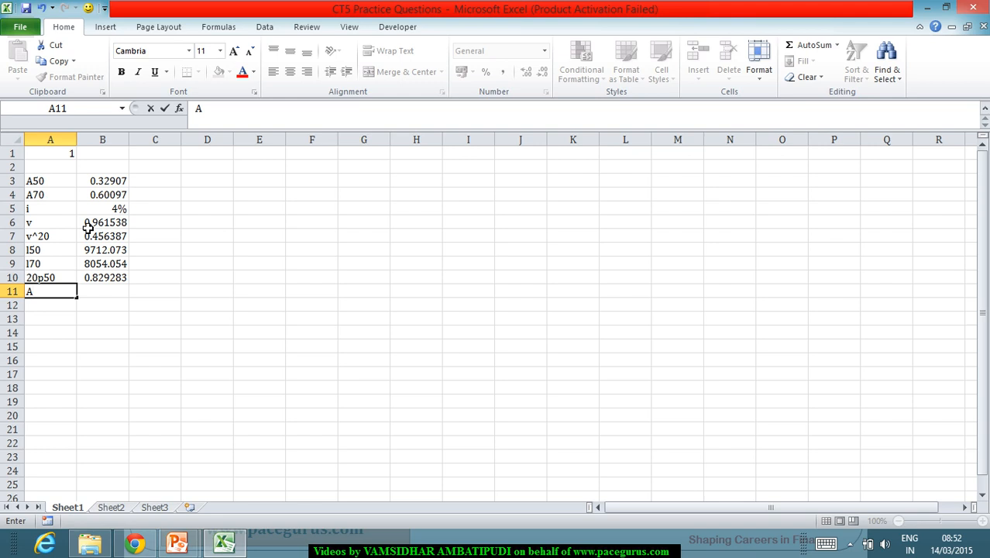
pyautogui.write('50:70')
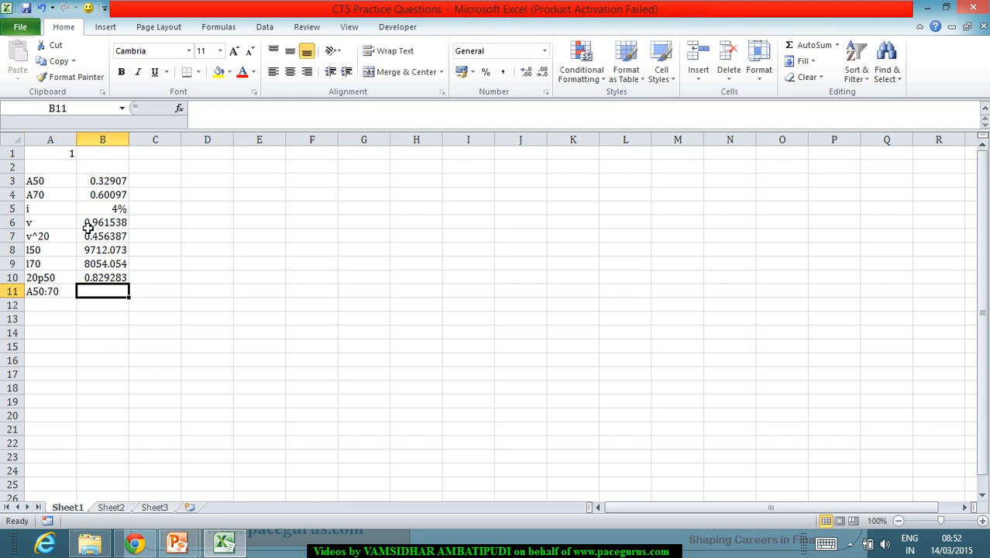
pyautogui.write('=B3')
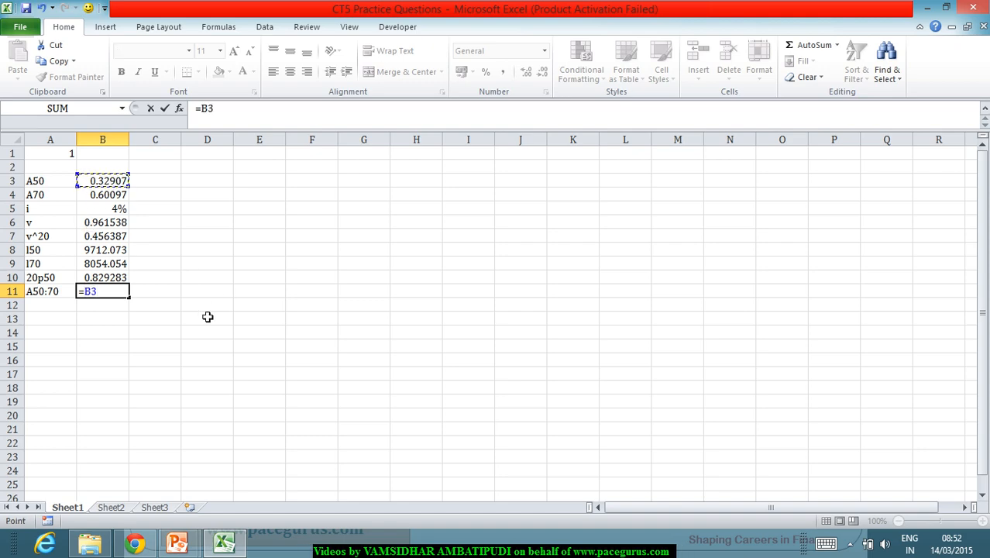
pyautogui.write('+B7*B10*')
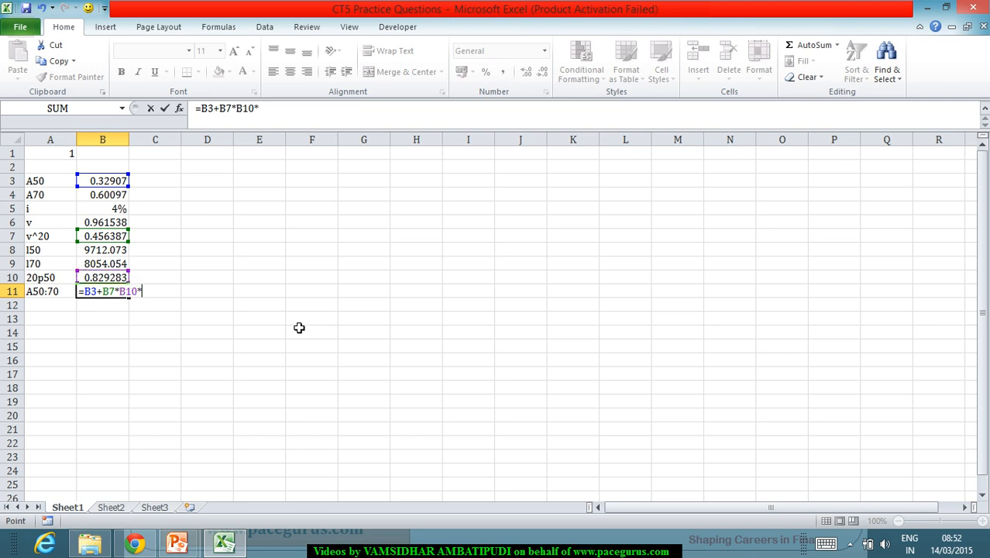
pyautogui.write('(1-')
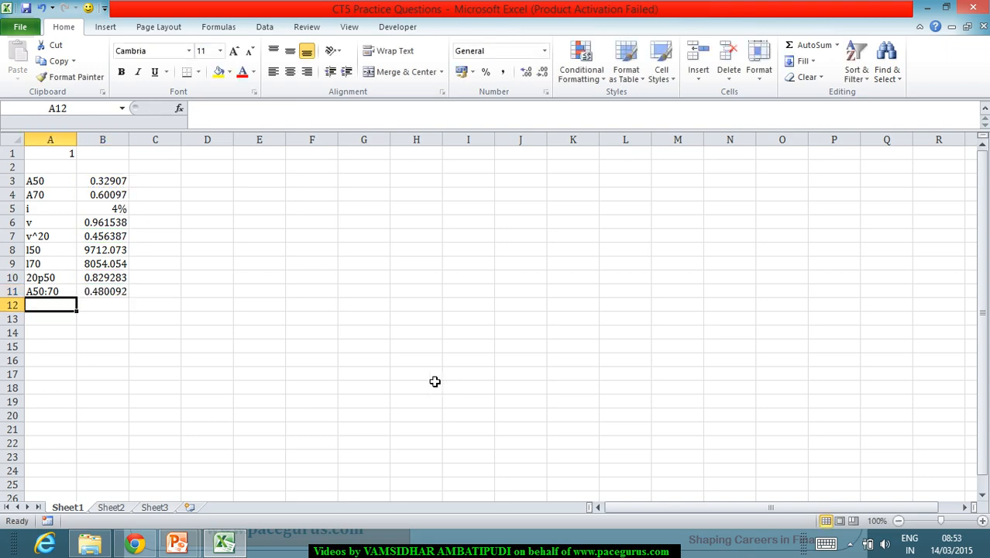
pyautogui.moveTo(433, 382)
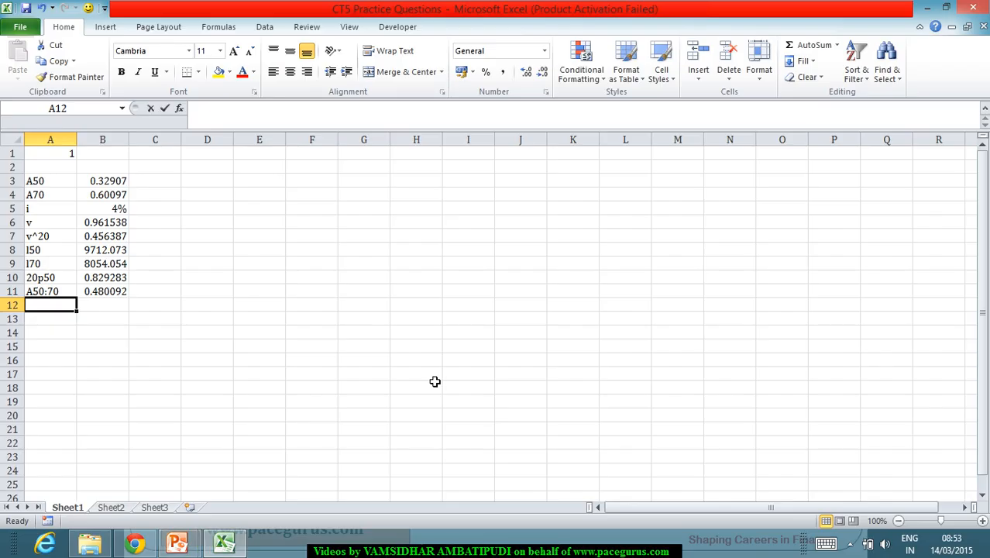
# Step: Enter d as =B5/(1+B5), giving 0.038462
pyautogui.write('=')
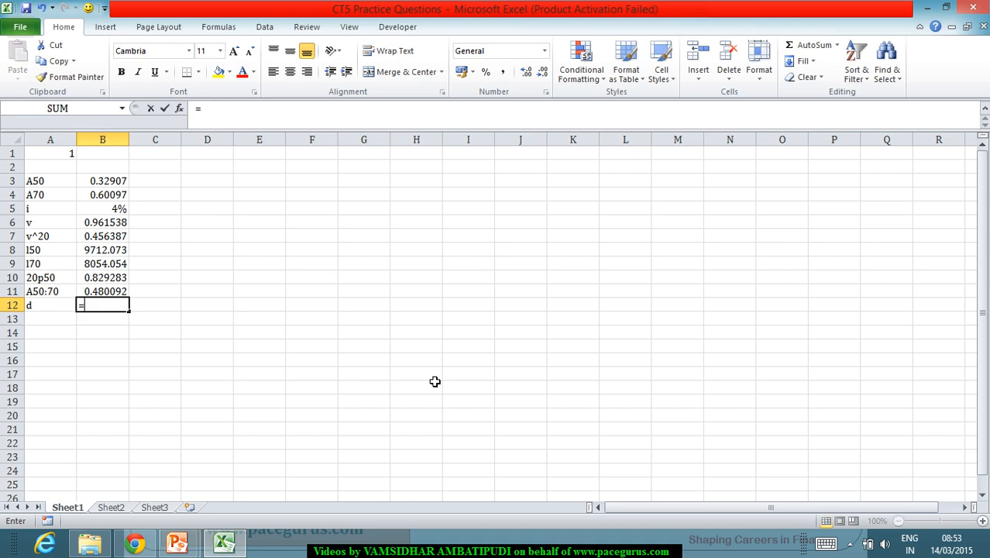
pyautogui.click(102, 208)
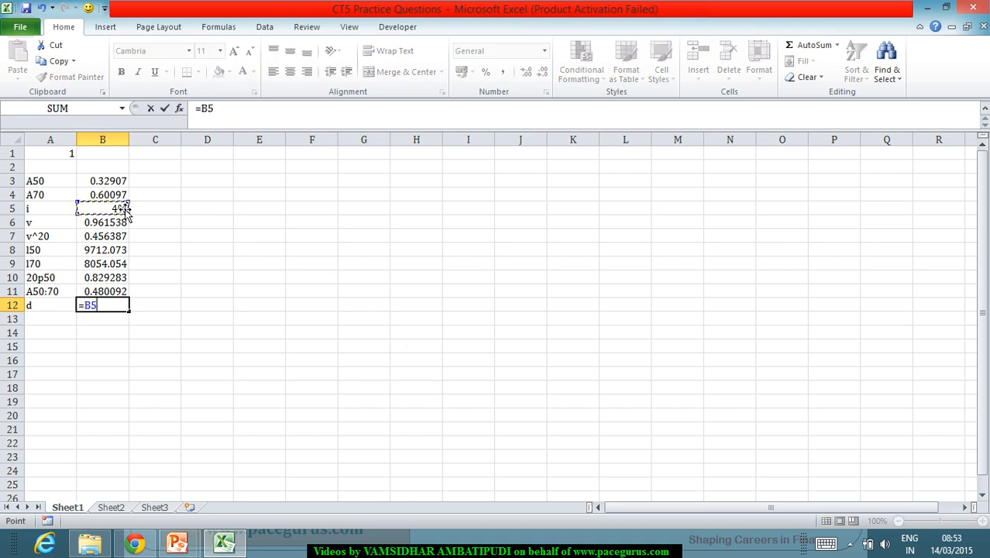
pyautogui.write('/(1')
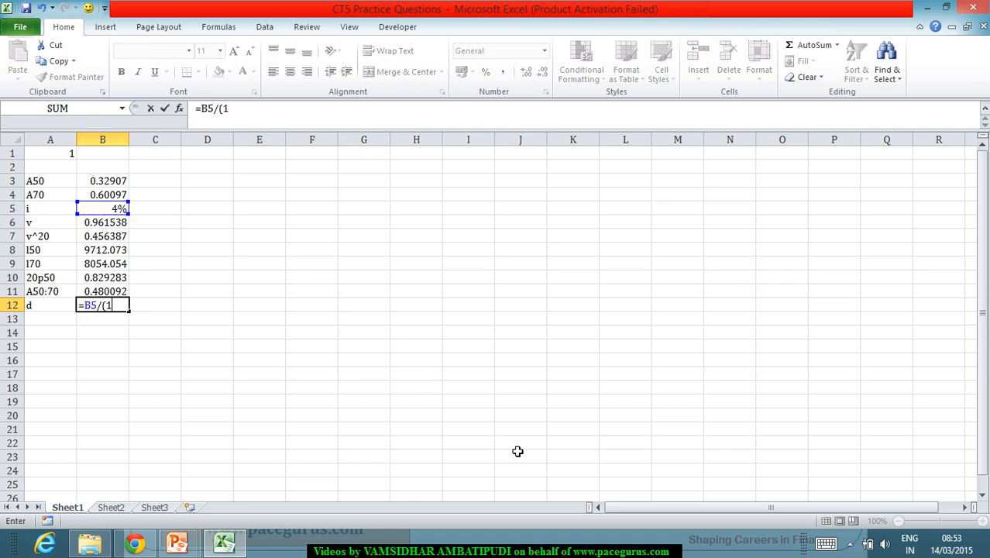
pyautogui.write('+')
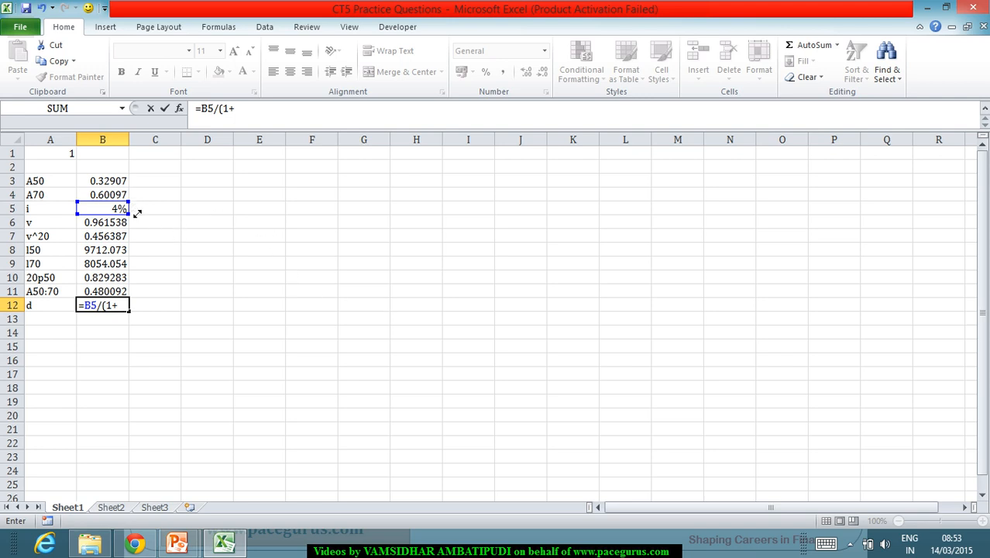
pyautogui.click(103, 209)
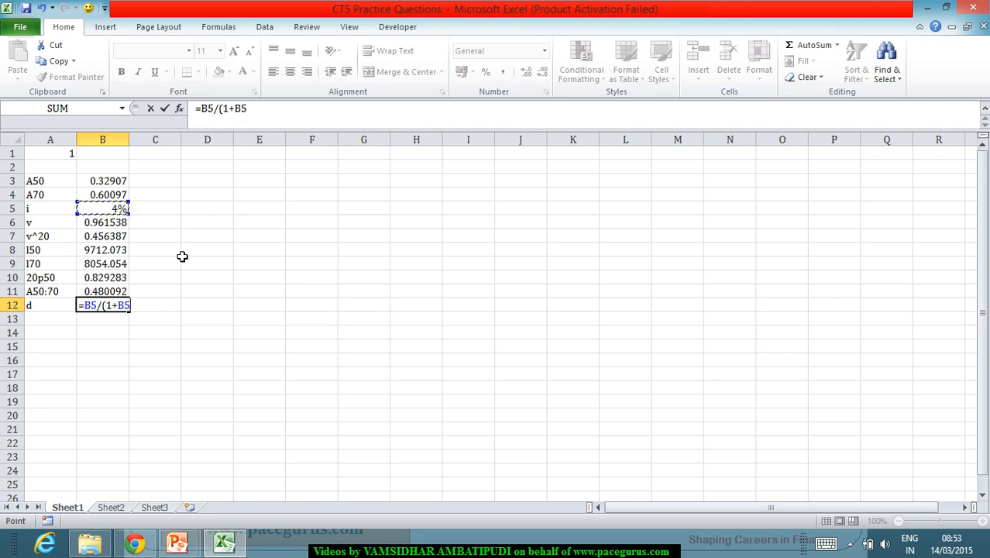
pyautogui.press('enter')
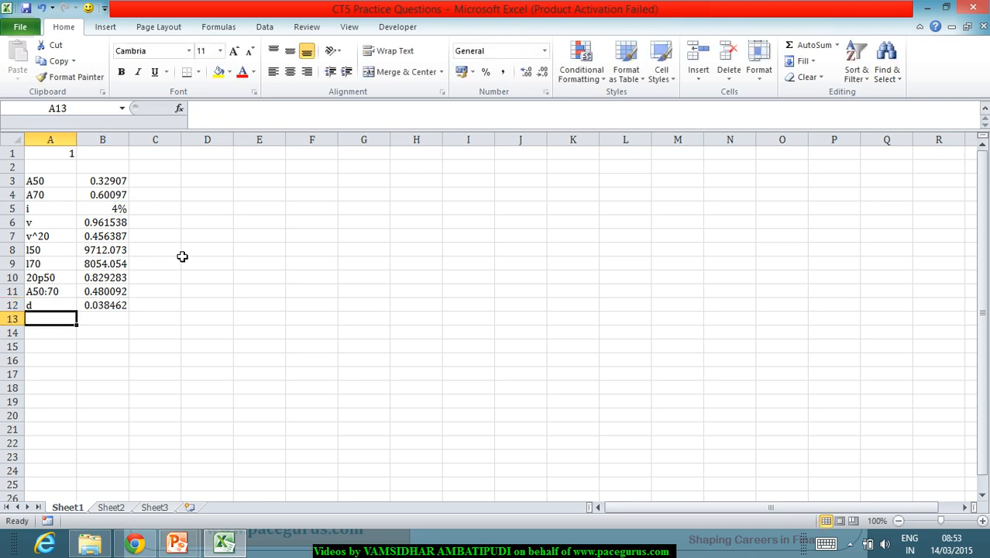
# Step: Add an a..50:70 row with formula =(1-B11)/B12, giving 13.5176
pyautogui.write('a..')
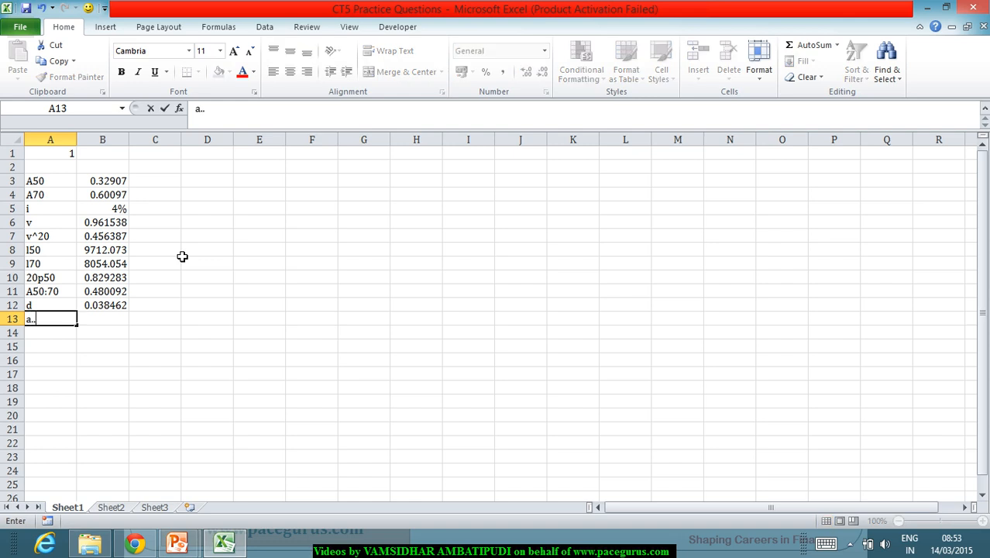
pyautogui.write('50:70')
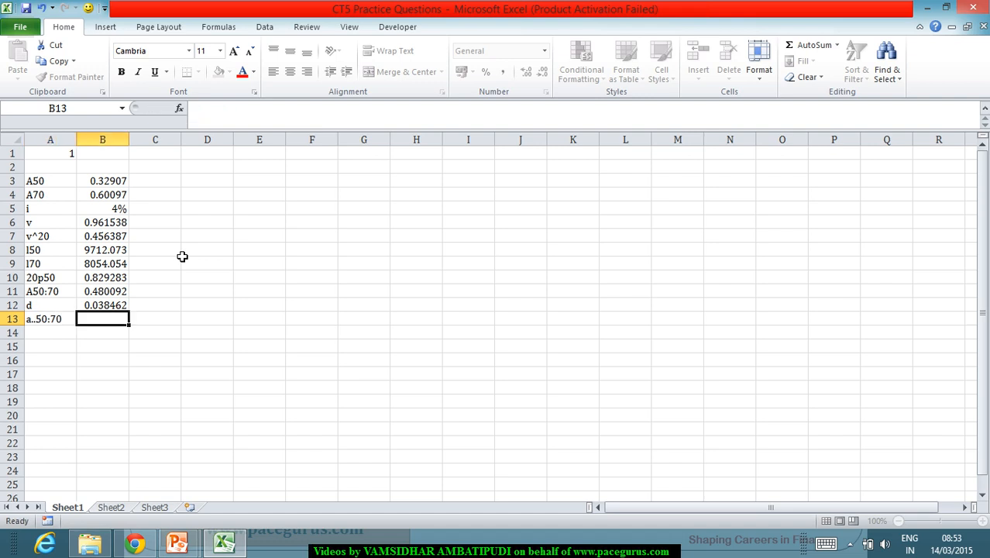
pyautogui.write('=1')
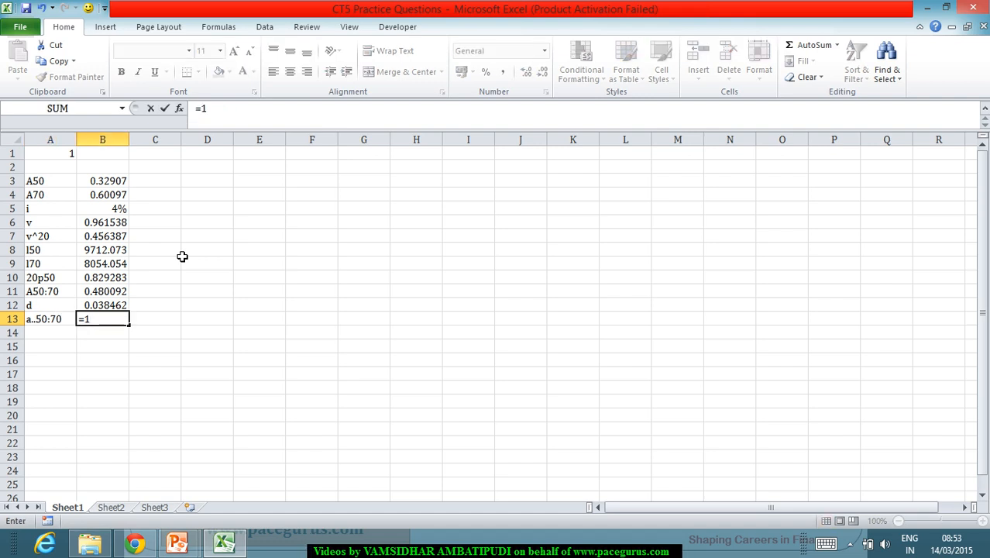
pyautogui.write('(-')
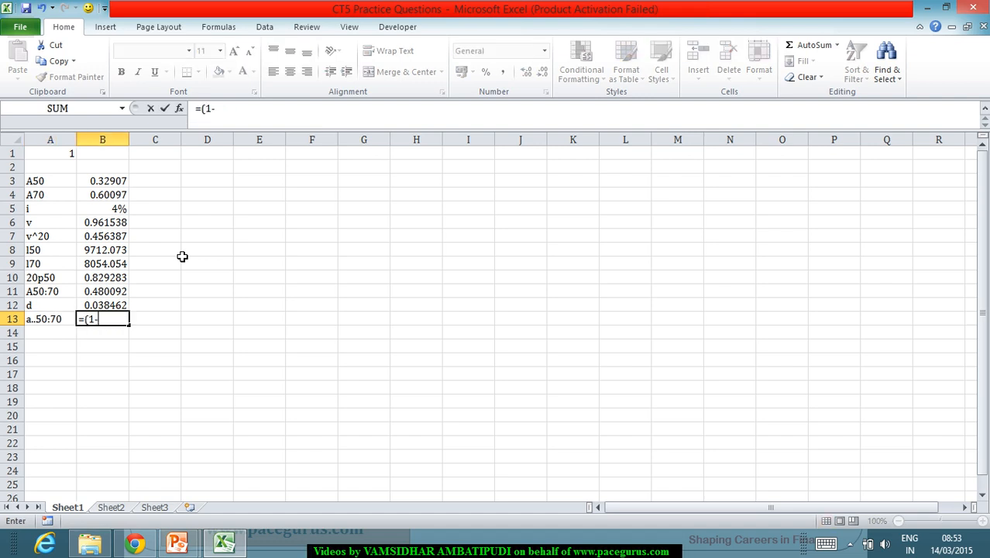
pyautogui.click(102, 291)
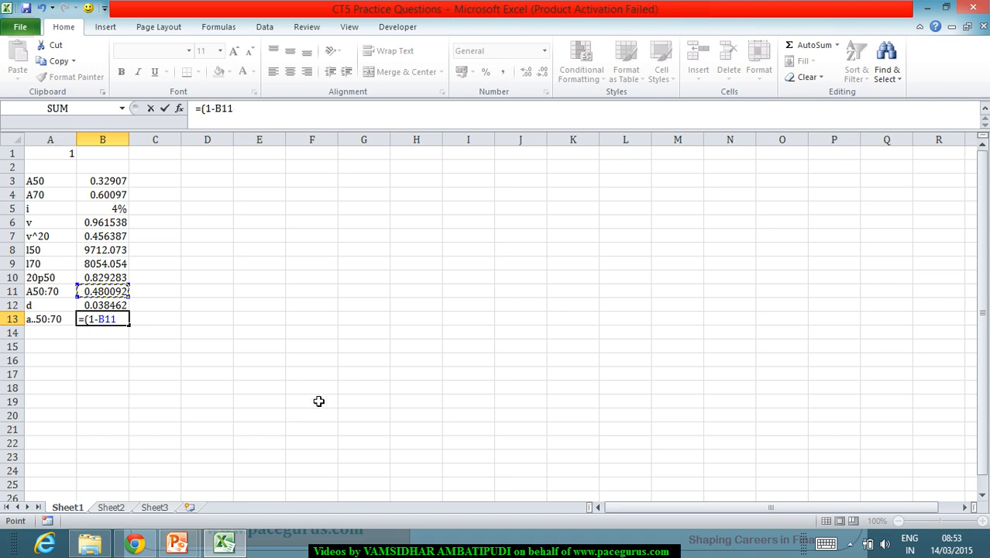
pyautogui.write(')/')
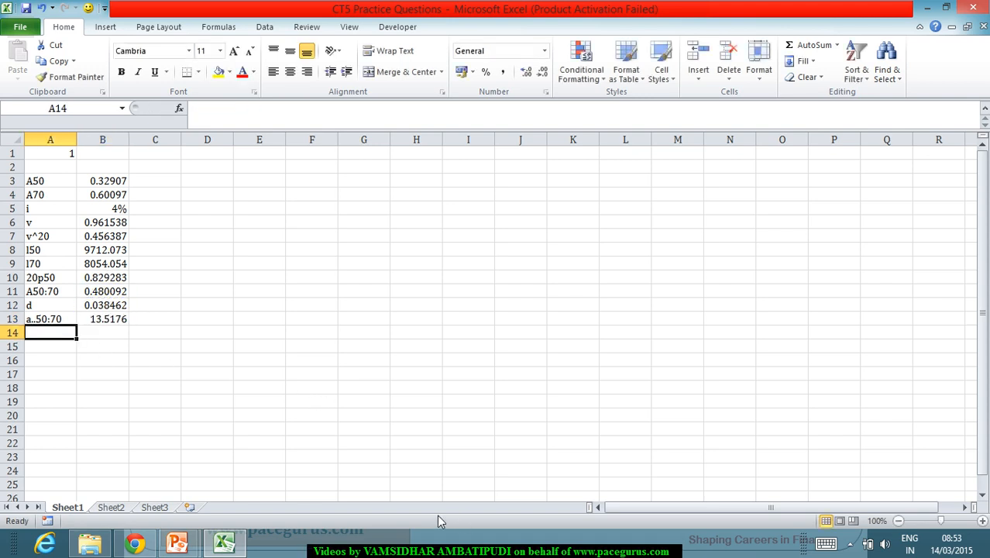
pyautogui.click(102, 318)
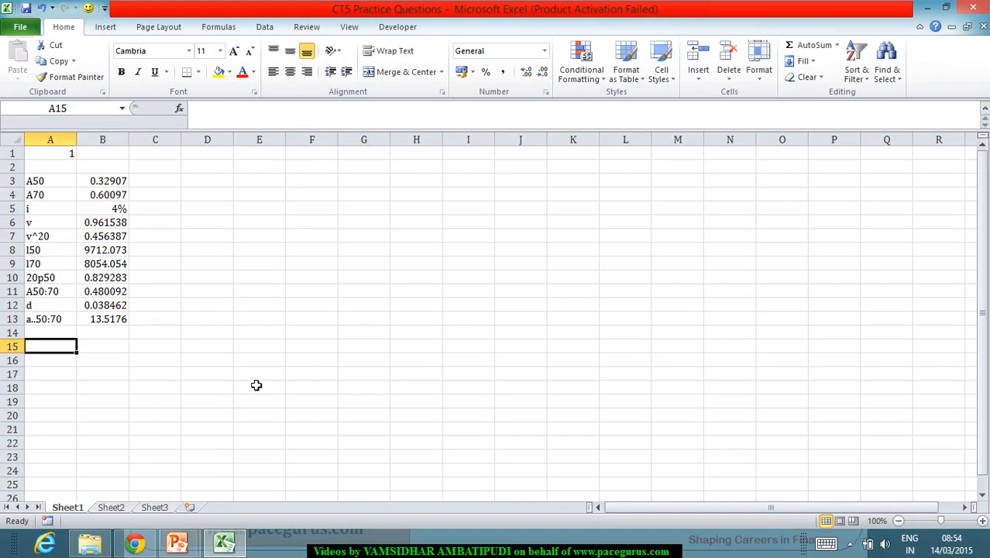
# Step: Enter a..50 = 17.444 and a..70 = 10.375 in rows 15–16
pyautogui.write('a..50')
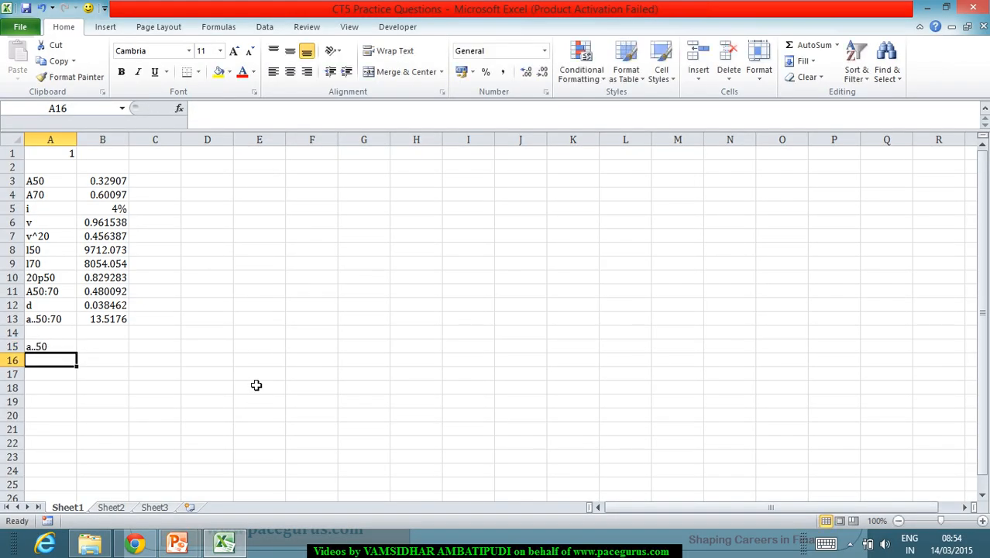
pyautogui.write('a..70')
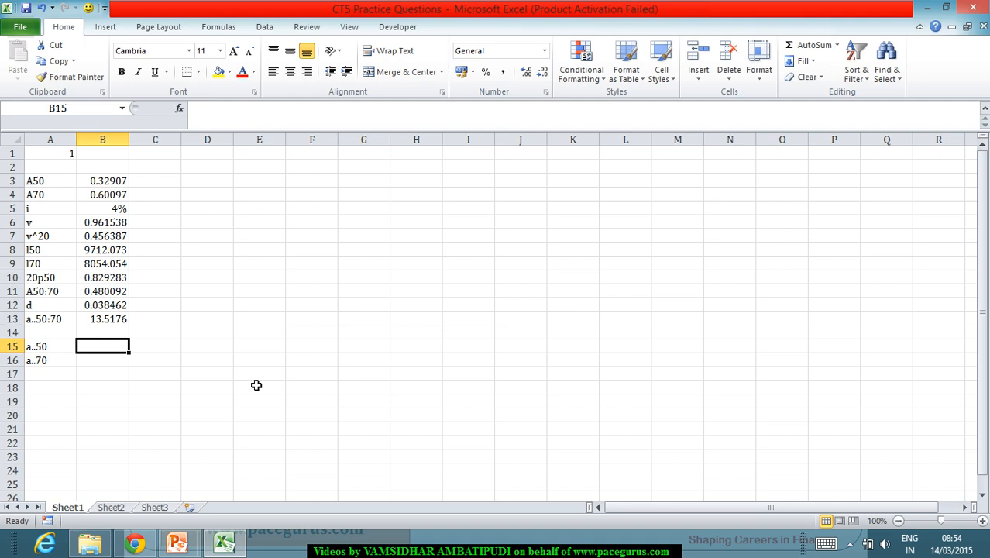
pyautogui.write('17.444')
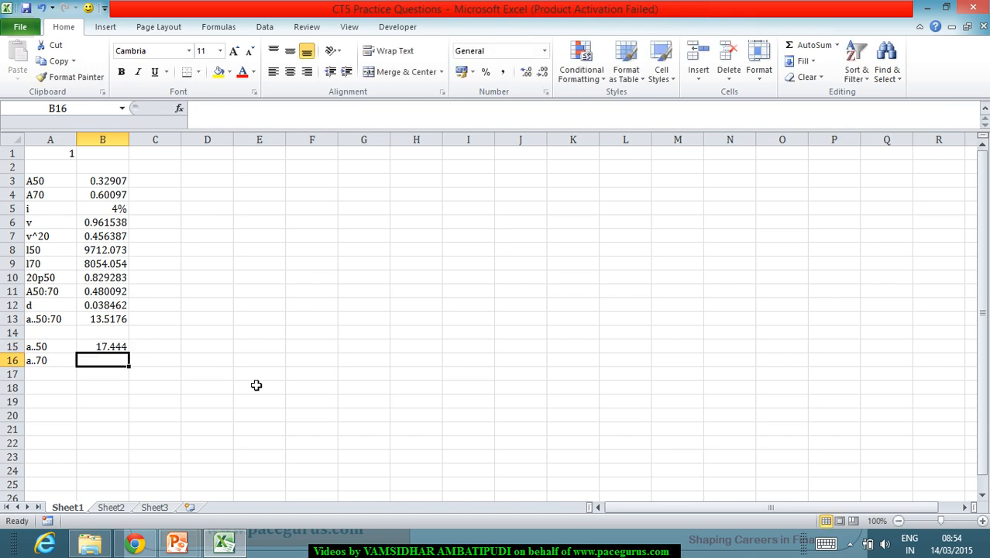
pyautogui.write('10.375')
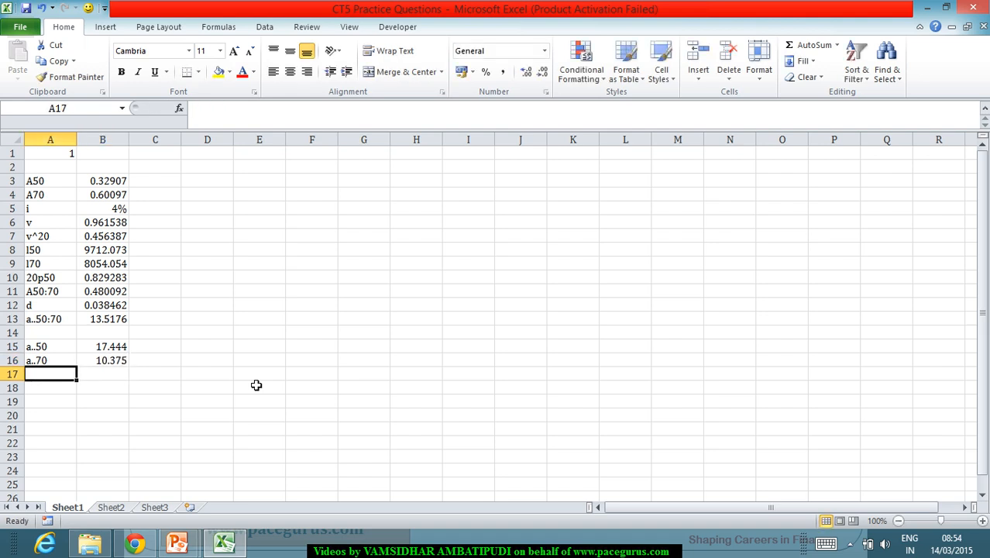
# Step: Add a second a..50:70 row =B15-B7*B10*B16, giving 13.51733, and compare with B13
pyautogui.write('a')
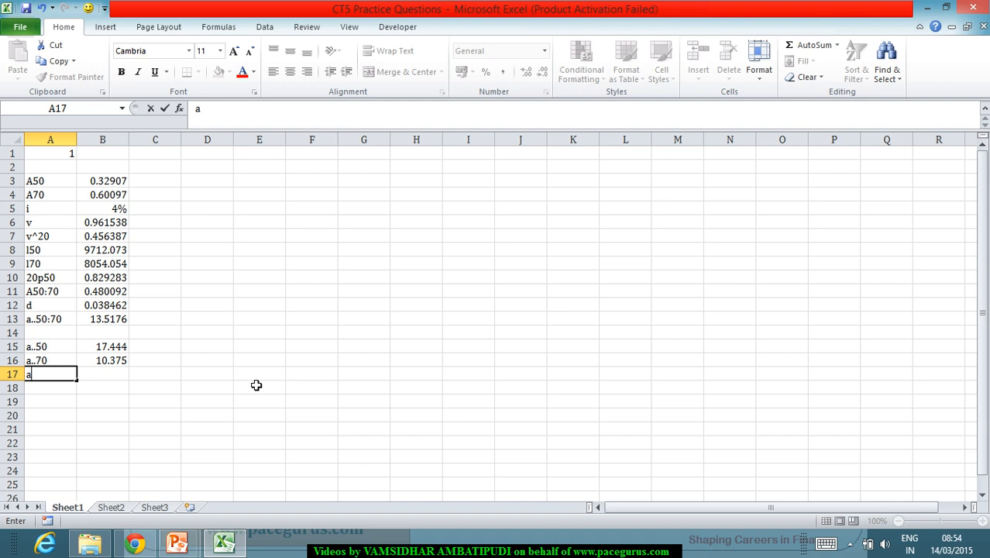
pyautogui.write('..50')
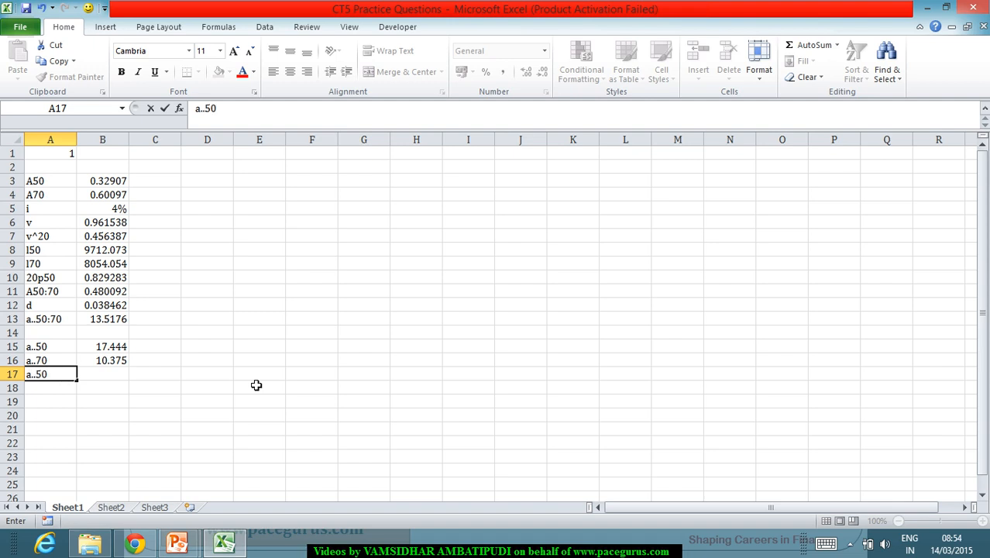
pyautogui.write(':70')
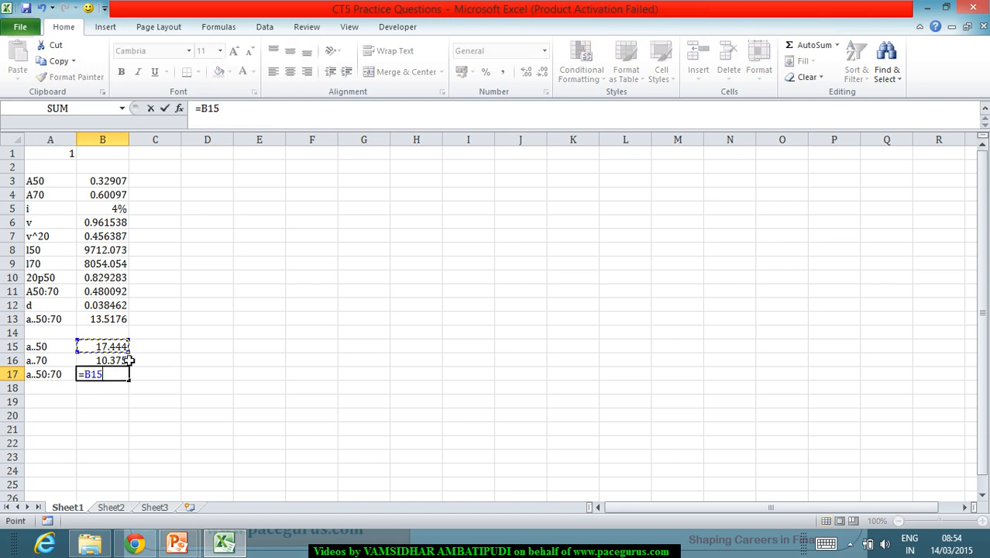
pyautogui.write('-')
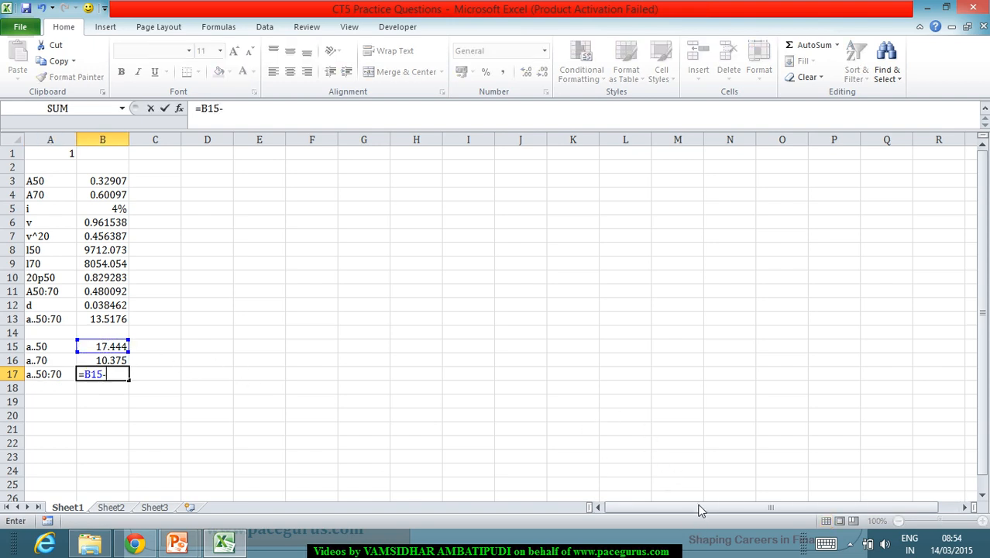
pyautogui.click(102, 236)
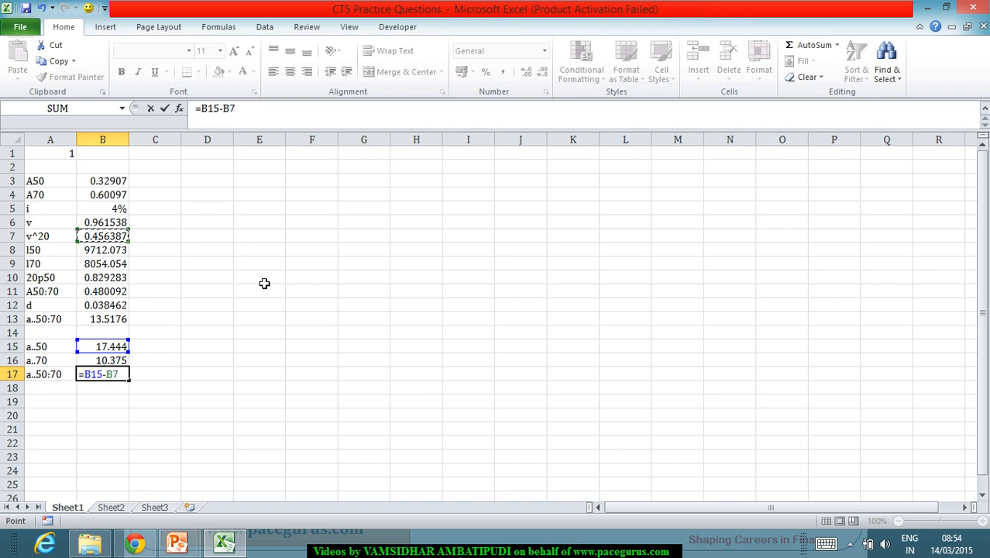
pyautogui.click(102, 277)
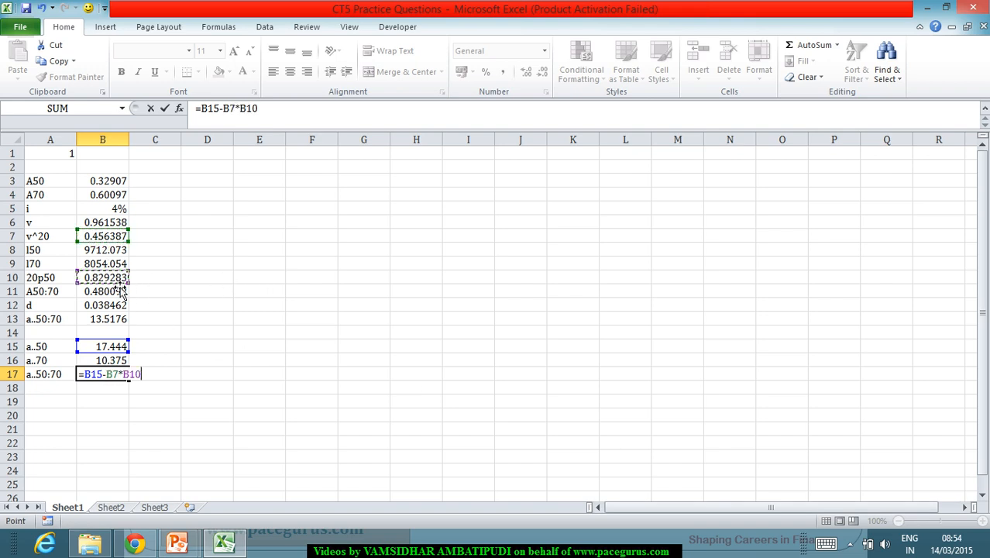
pyautogui.write('*')
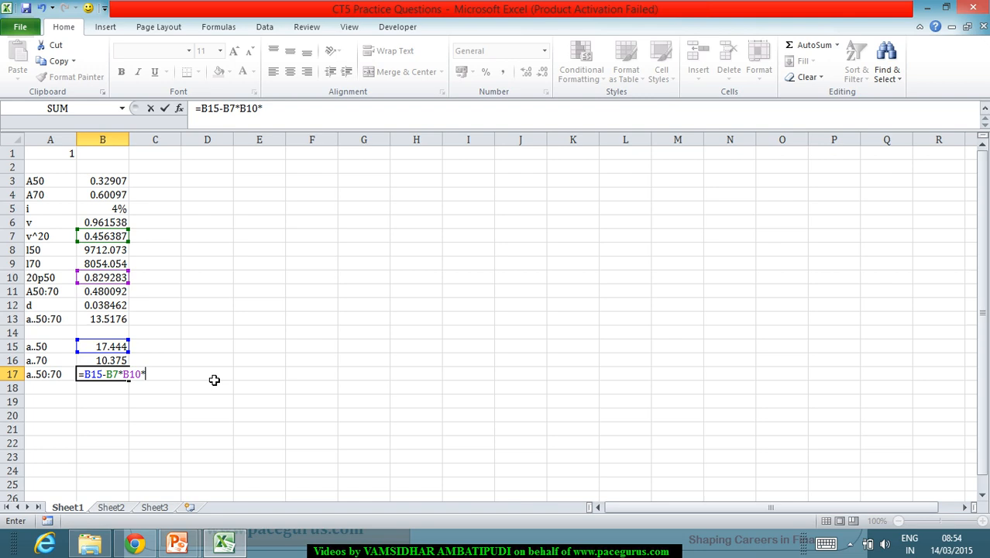
pyautogui.click(102, 361)
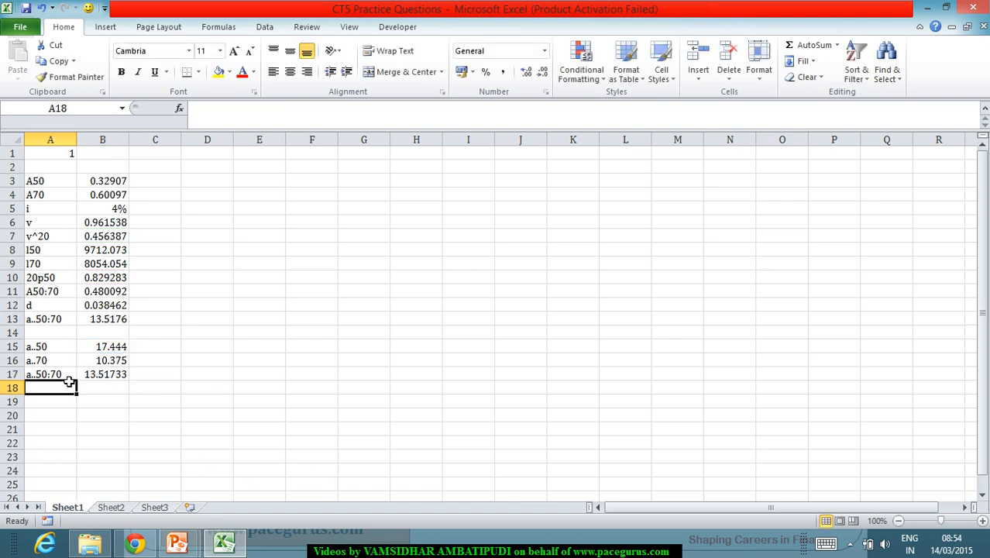
pyautogui.click(103, 318)
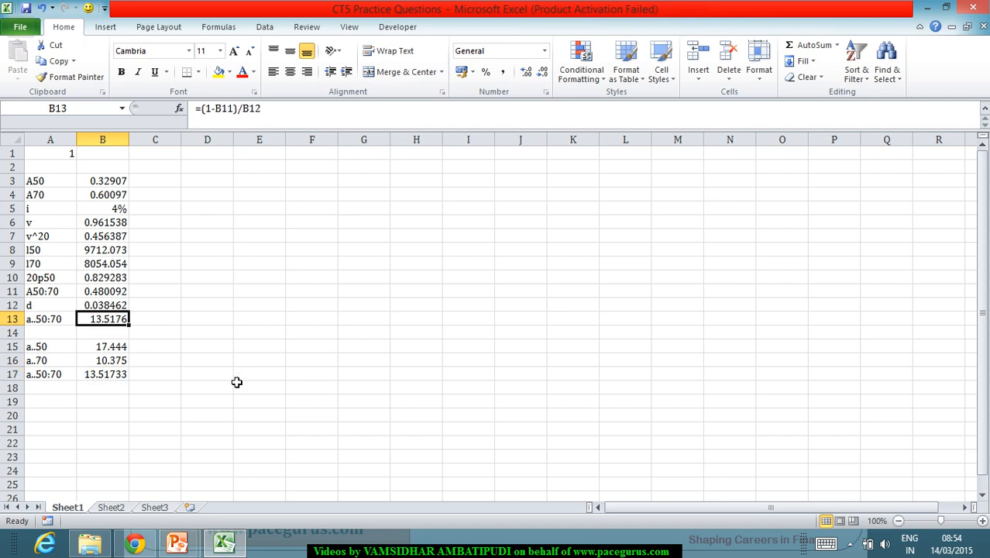